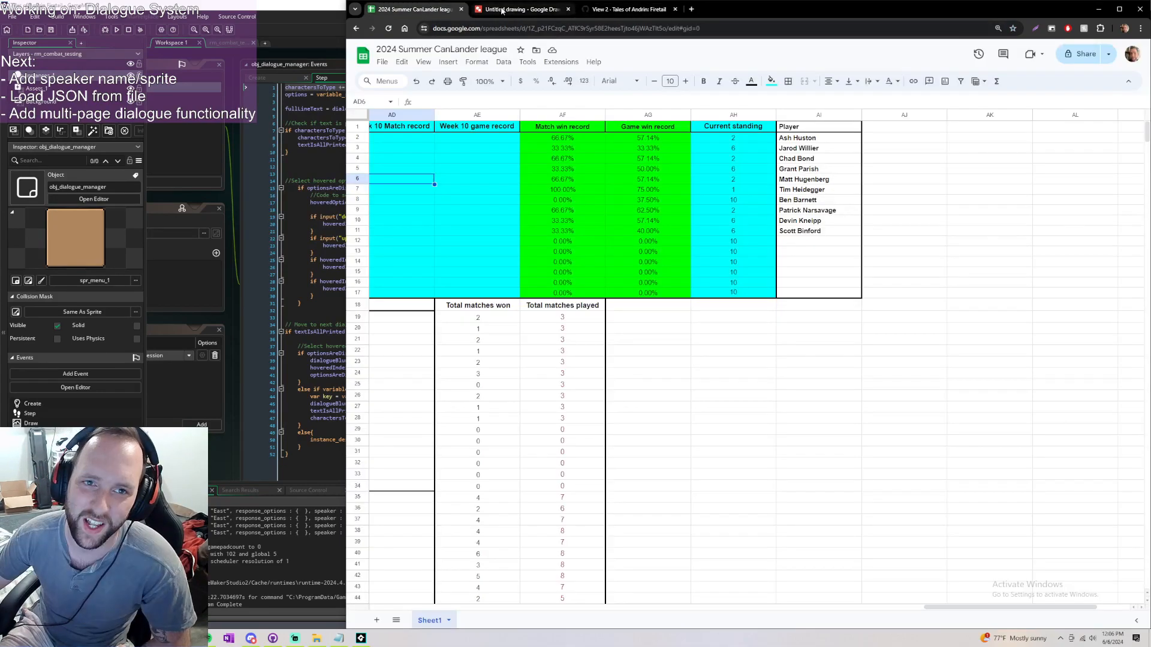
- Bring GameMaker forward and run the dialogue project to show the combat scene with green enemy sprites
left_click(628, 9)
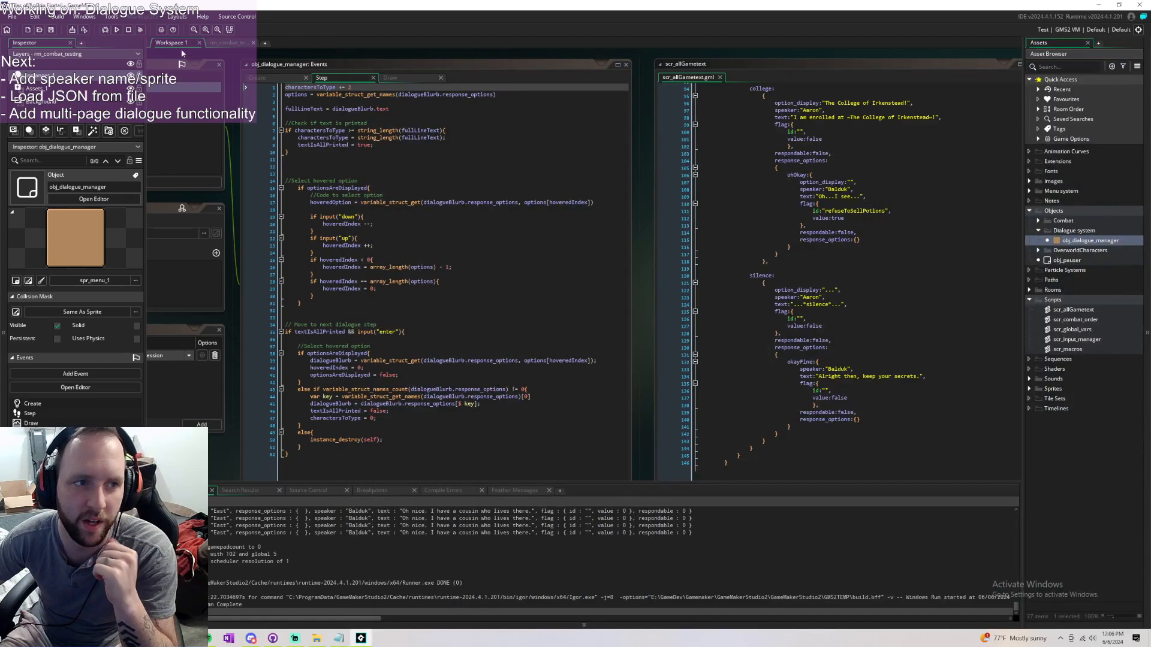
left_click(116, 29)
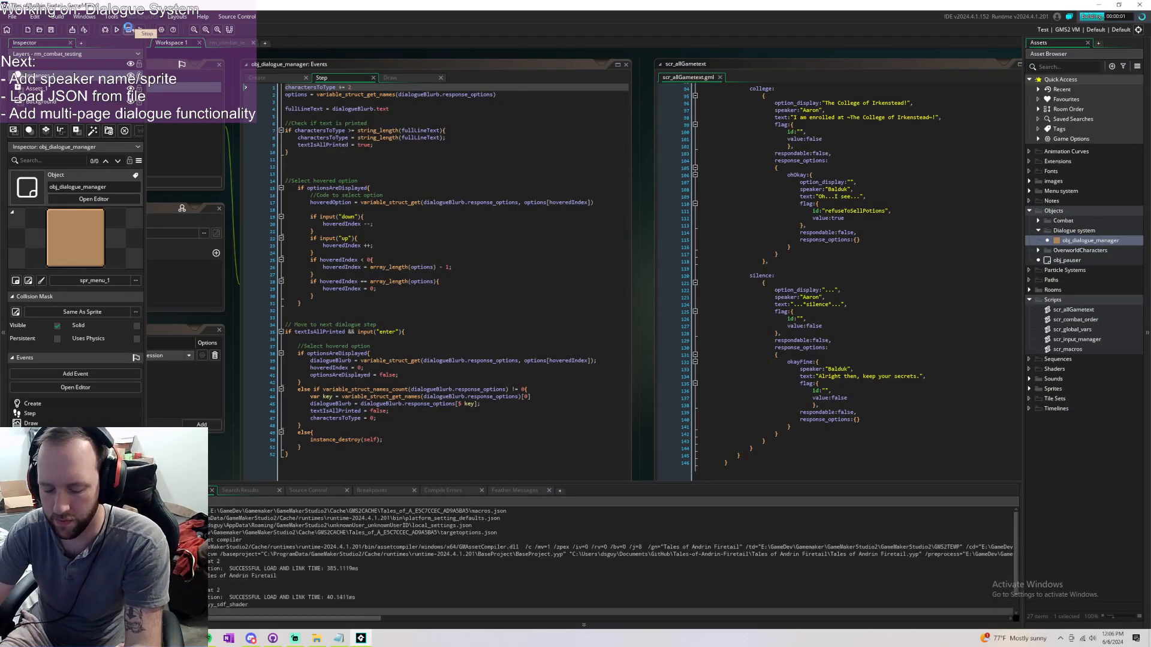
left_click(117, 29)
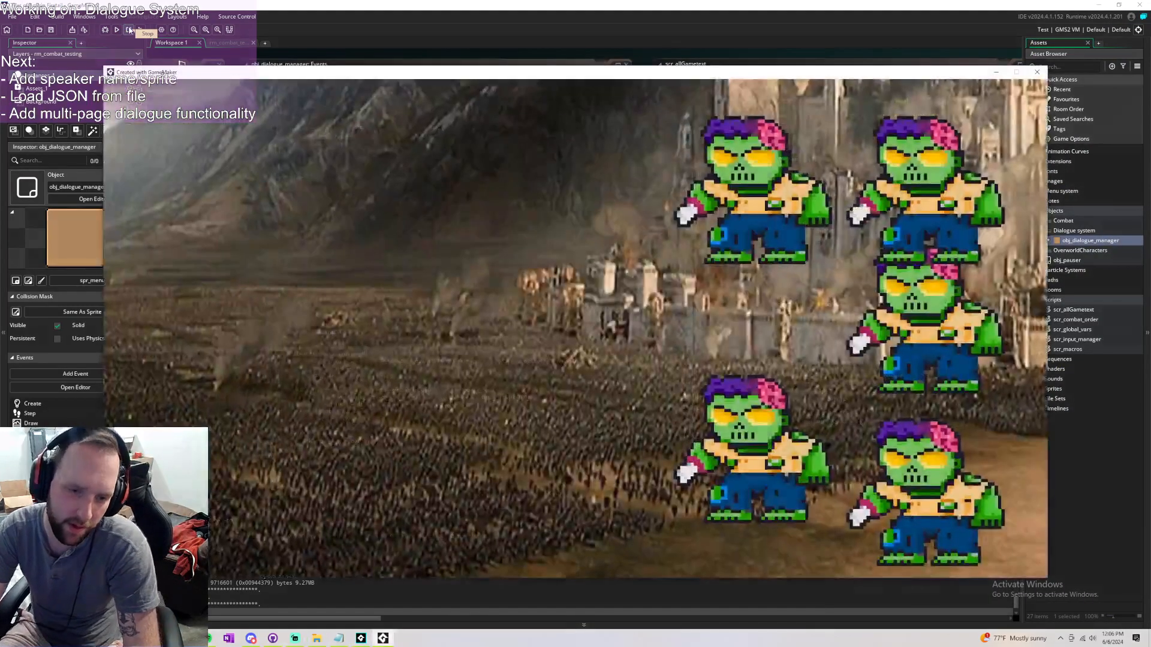